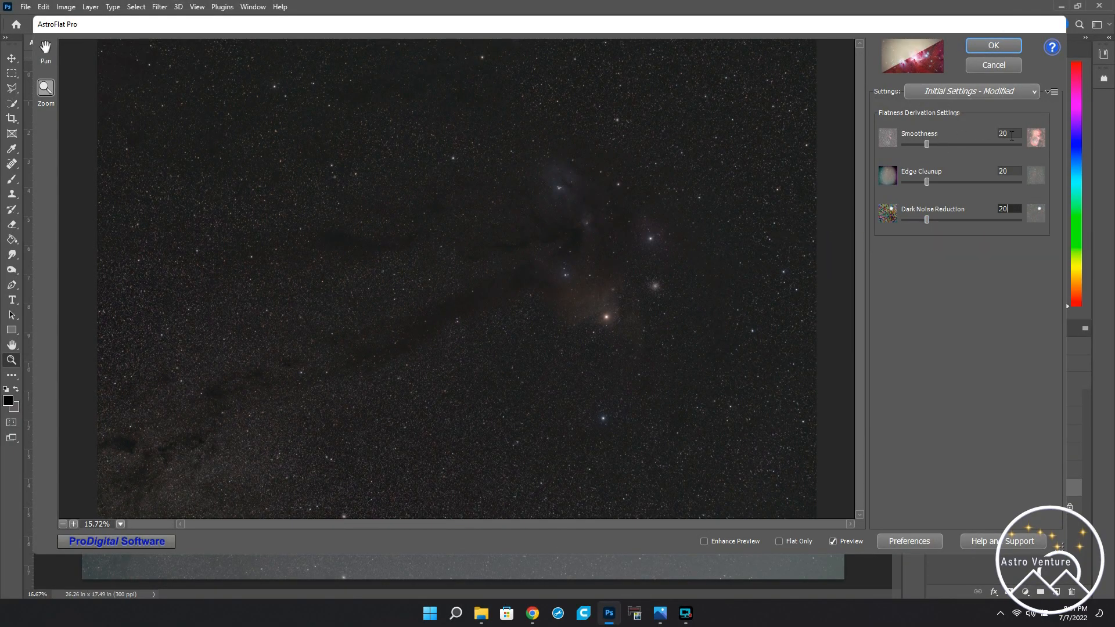
mouse_move(1005, 134)
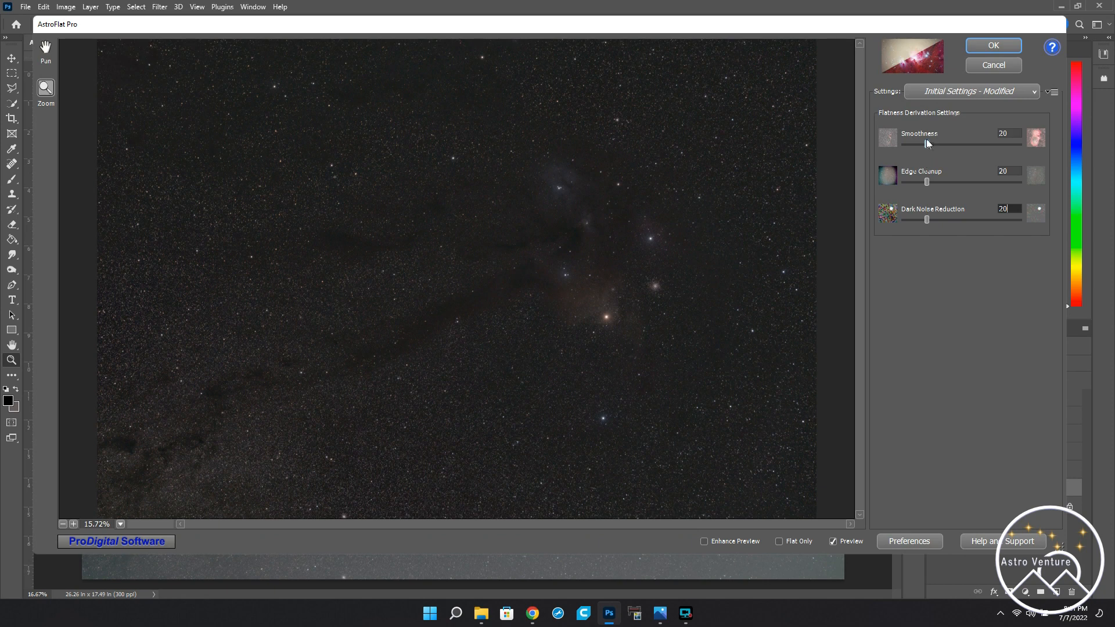
mouse_move(926, 139)
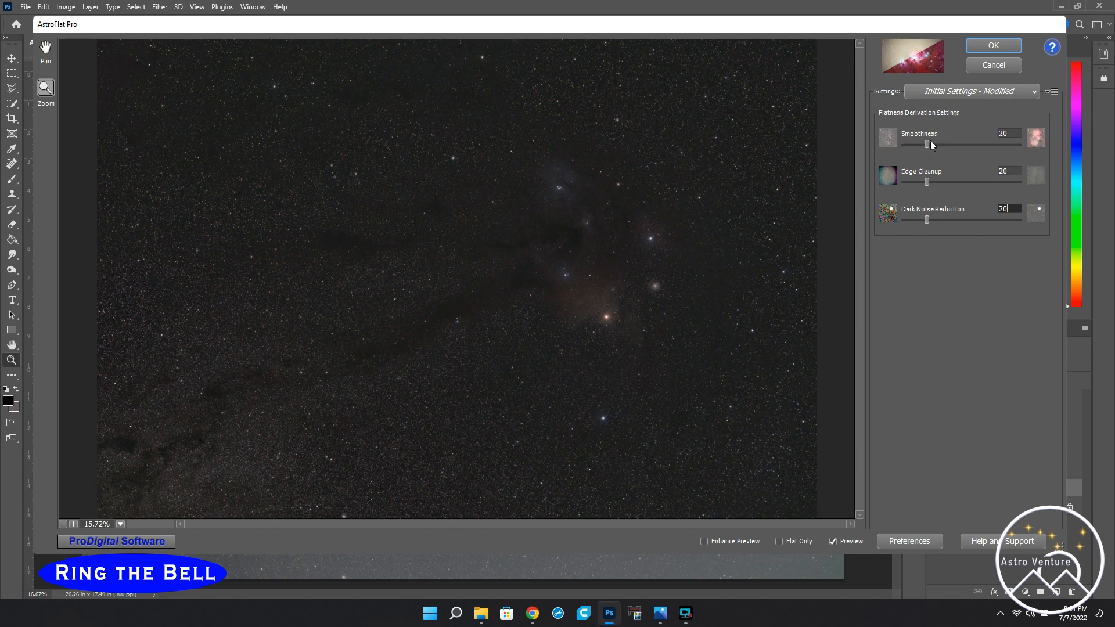
mouse_move(927, 184)
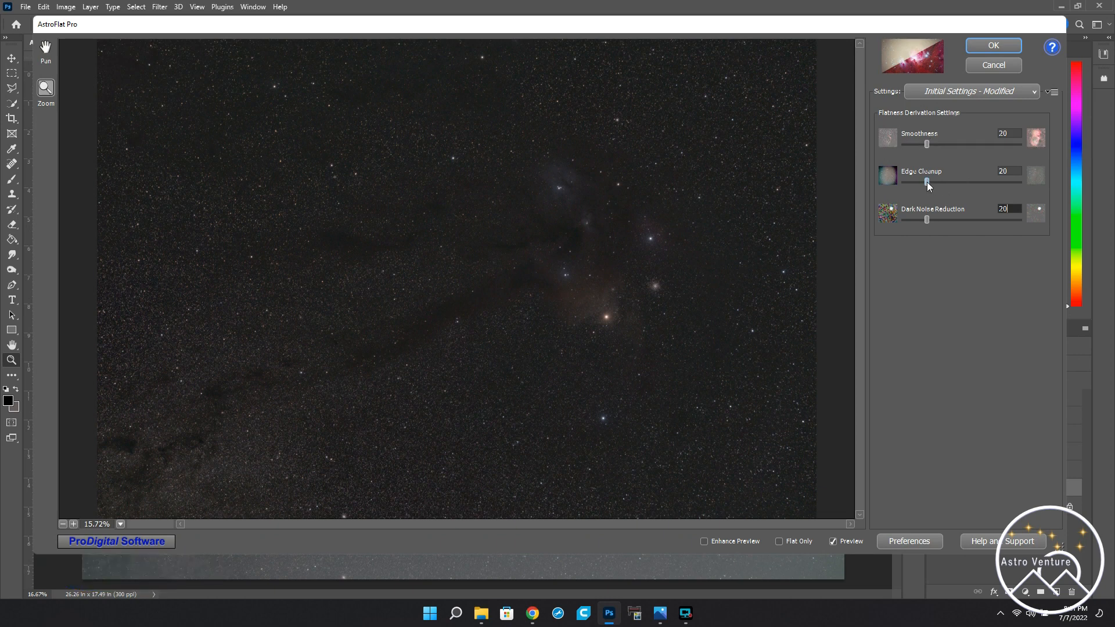
mouse_move(927, 183)
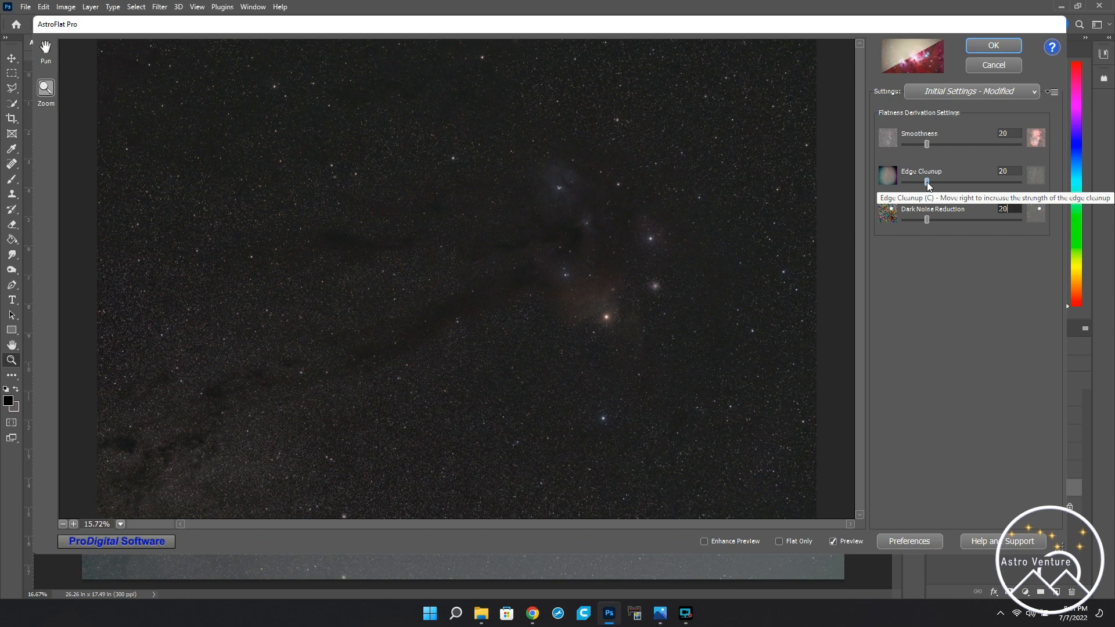
mouse_move(1007, 238)
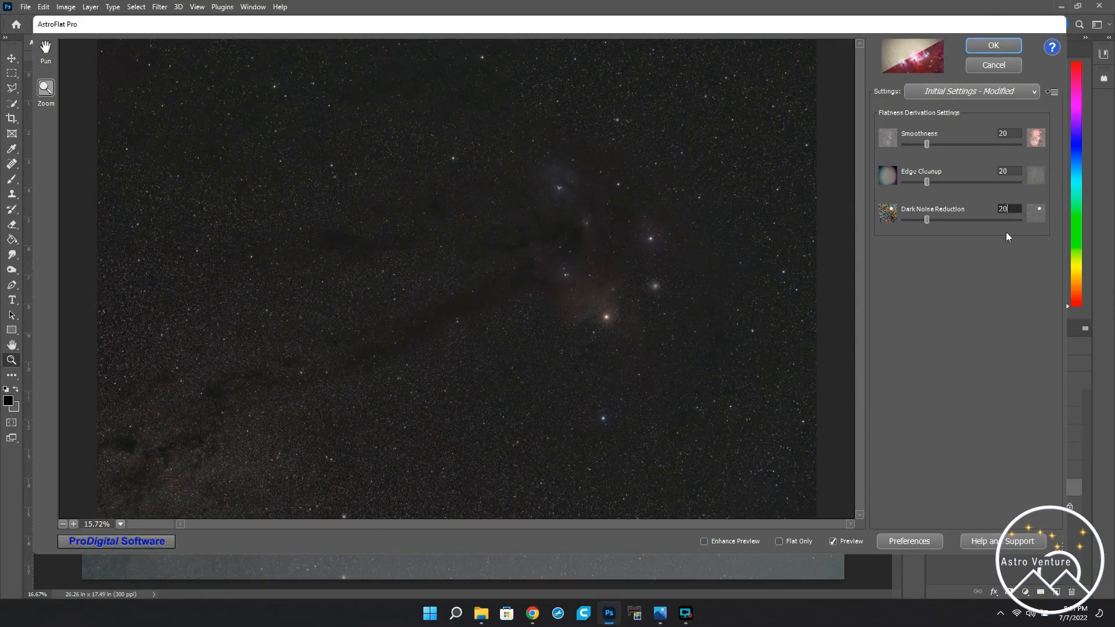